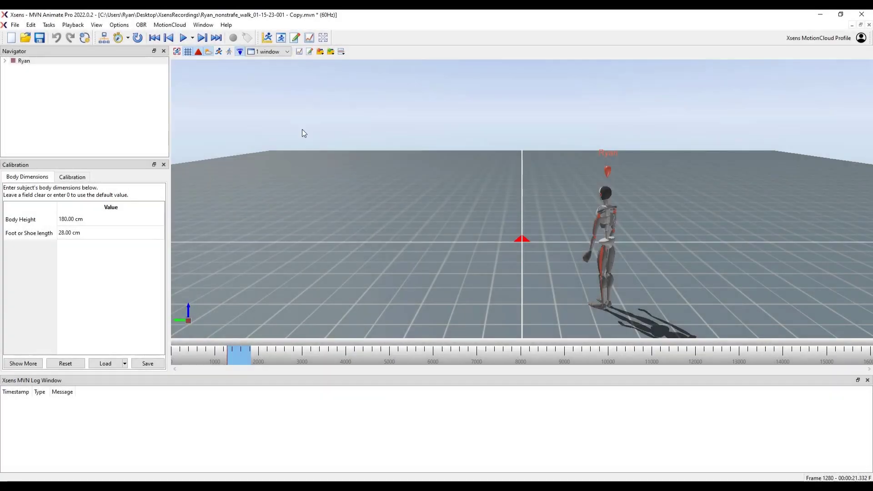
Play back the walk take so the avatar walks across the grid, then reach the File commands
left_click(183, 37)
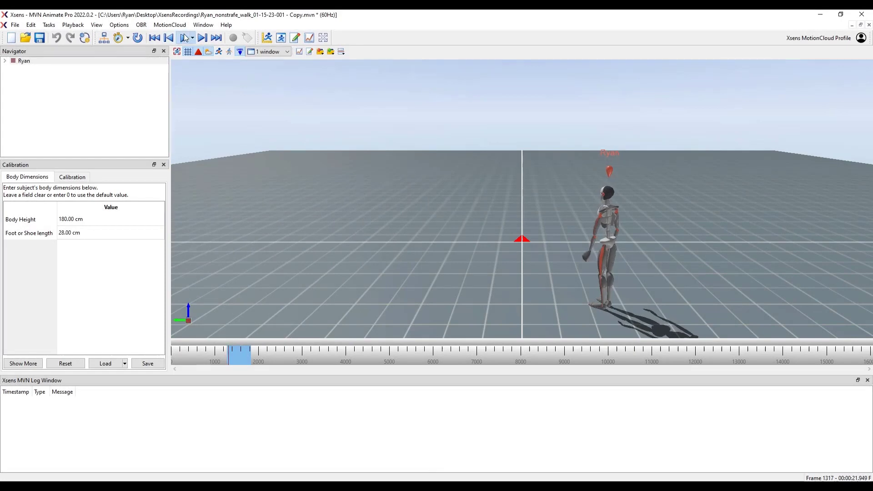
left_click(192, 37)
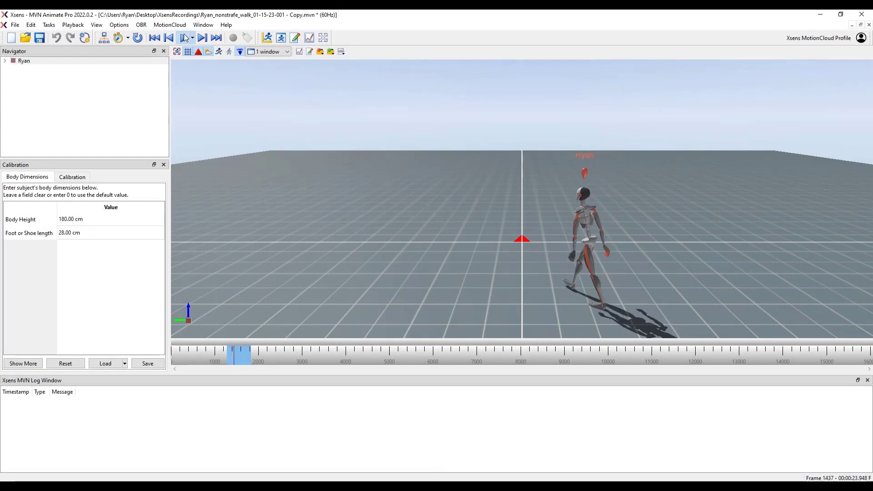
left_click(187, 37)
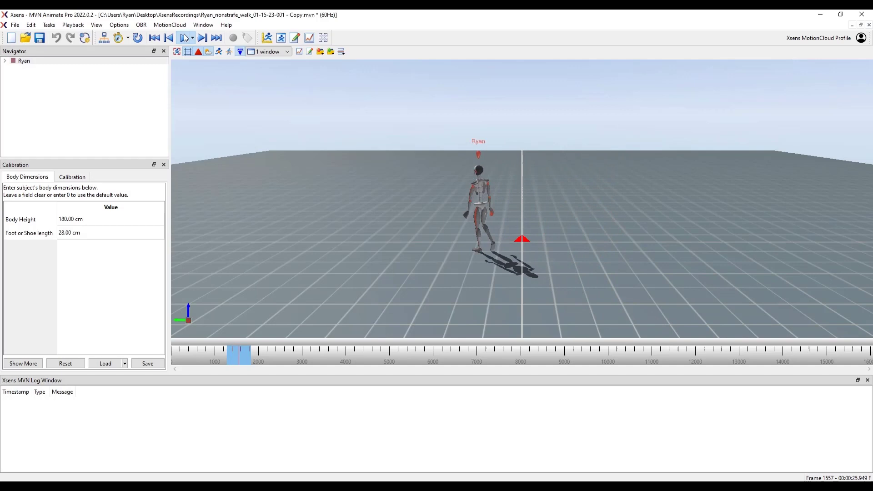
left_click(185, 37)
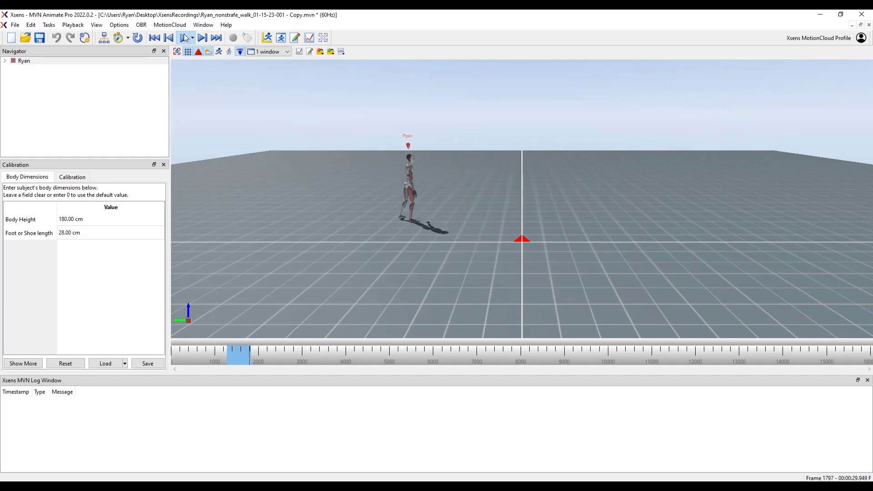
left_click(15, 24)
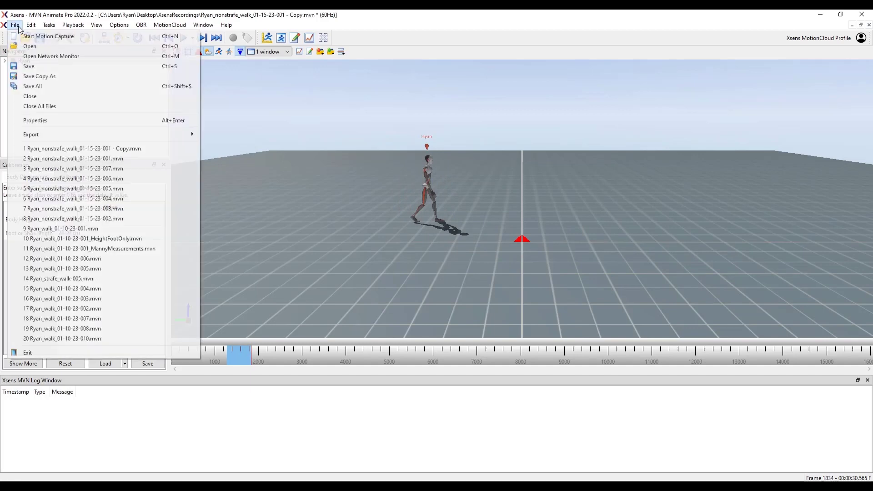
Export the walk take as an FBX renamed to begin with 'Walk_' using the FBX Exporter
left_click(31, 135)
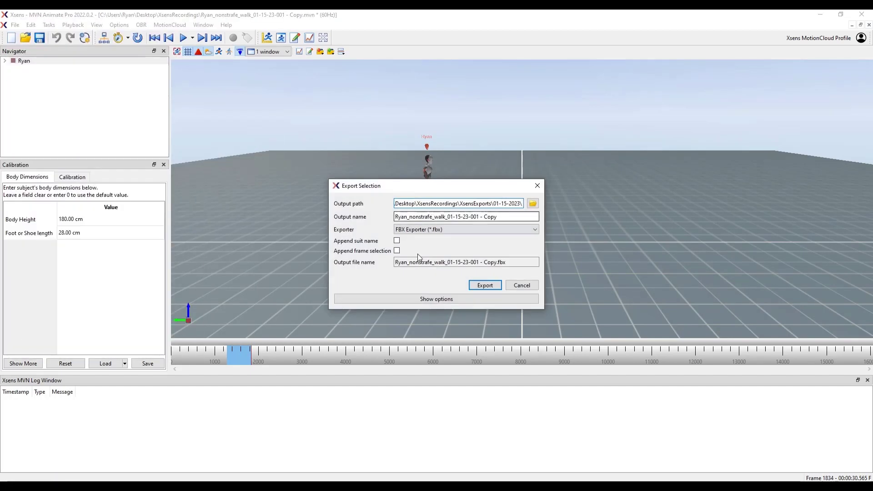
type("Walk_")
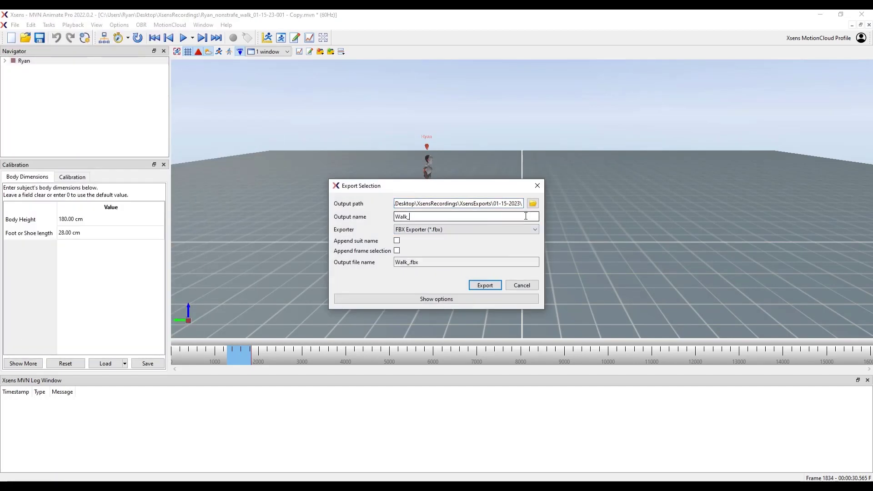
left_click(436, 299)
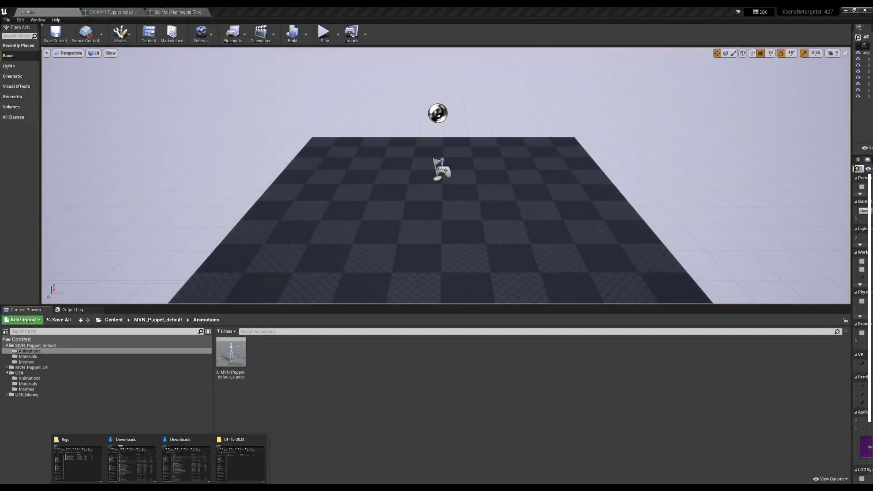
Import the exported walk FBX into the Animations folder on the SK_MVN_Puppet_default skeleton
left_click(239, 459)
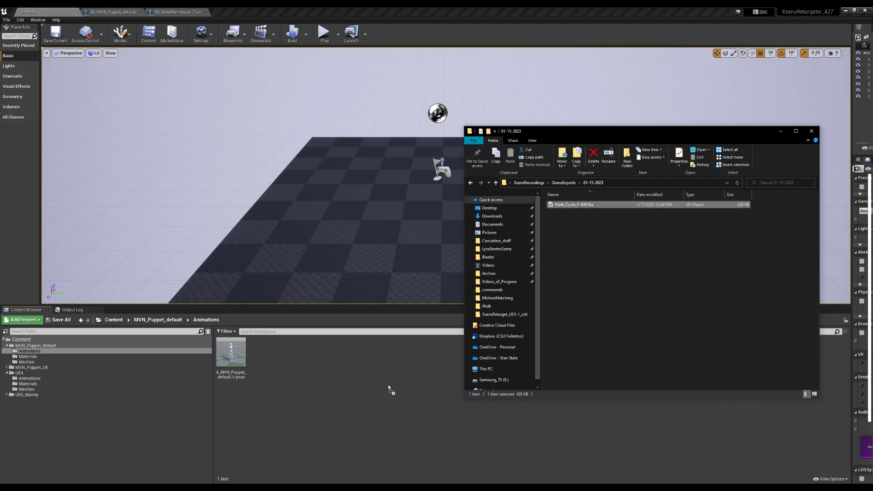
double_click(573, 205)
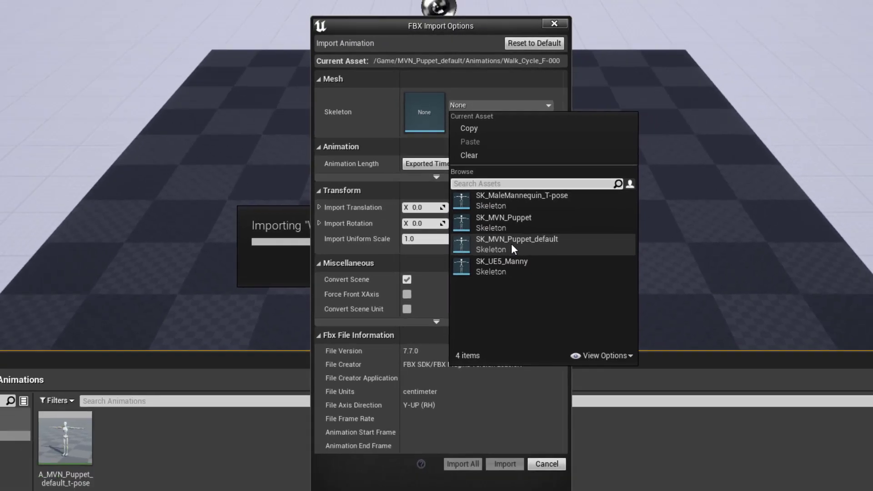
left_click(516, 239)
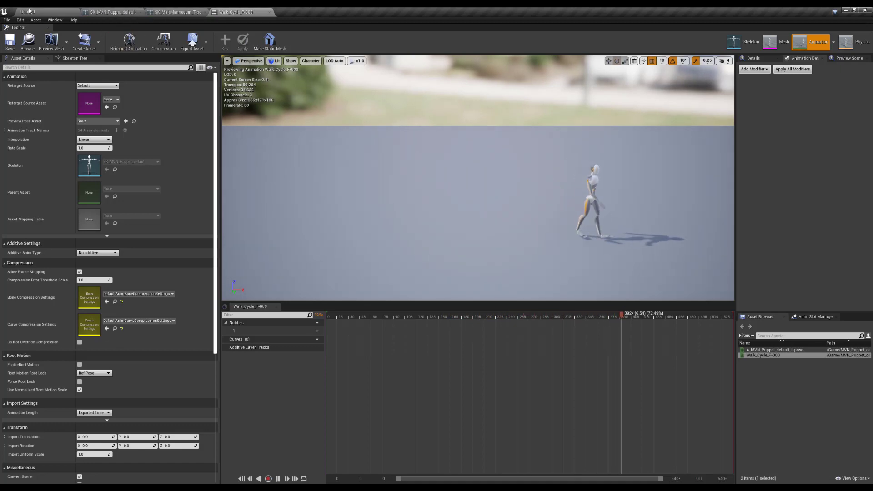
Show the SK_MVN_Puppet_default skeleton's Retarget Manager with its humanoid rig bone mapping
left_click(113, 12)
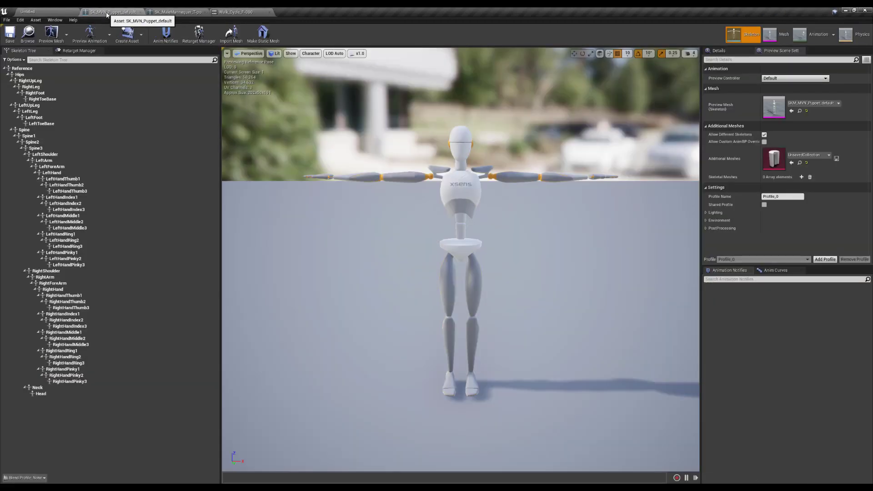
left_click(80, 51)
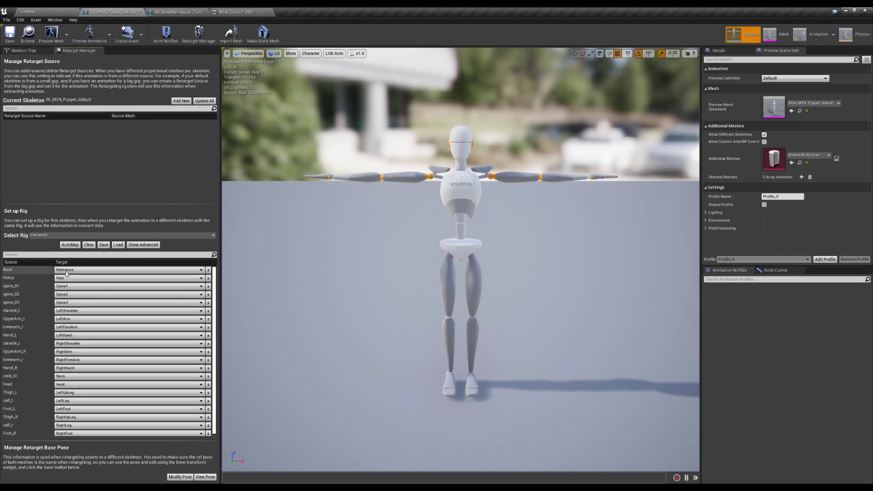
mouse_move(125, 432)
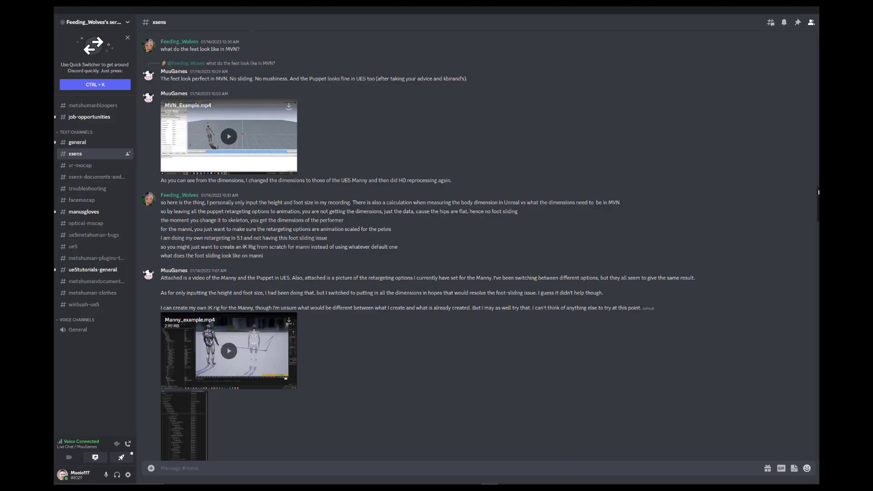
Browse the xsens-documents-and-tutorials Discord channel from its first messages
scroll("down", 3)
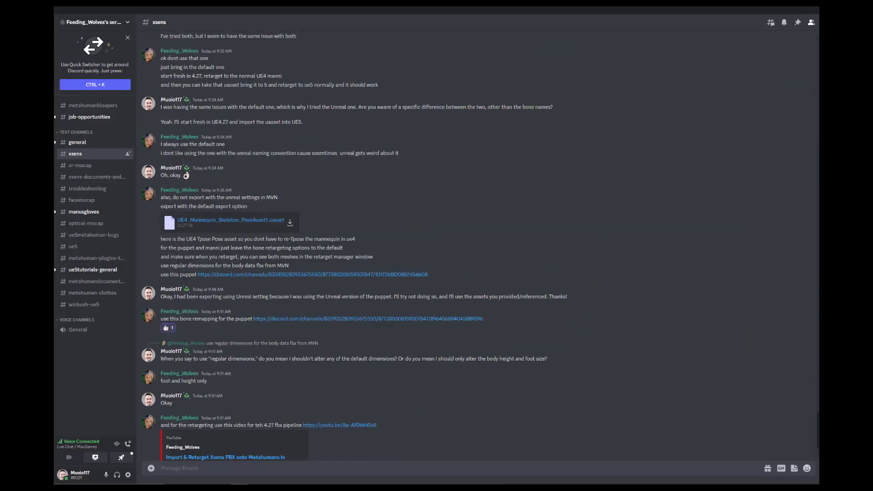
scroll("down", 3)
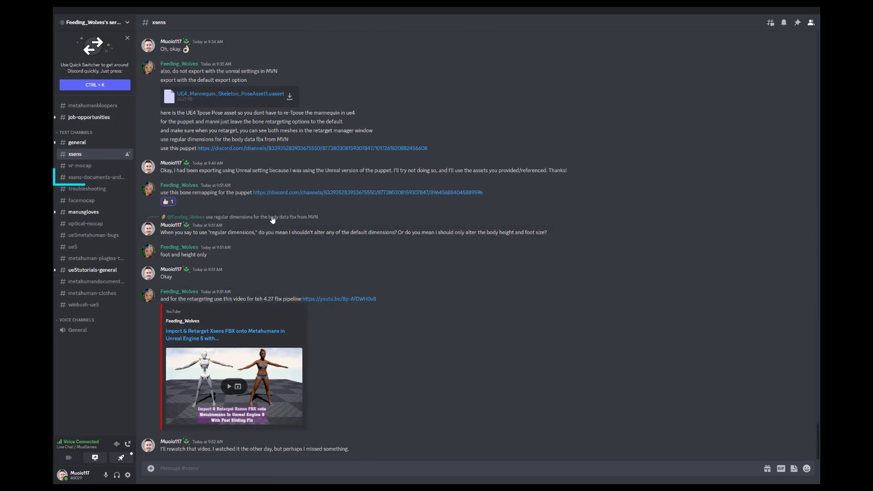
left_click(97, 177)
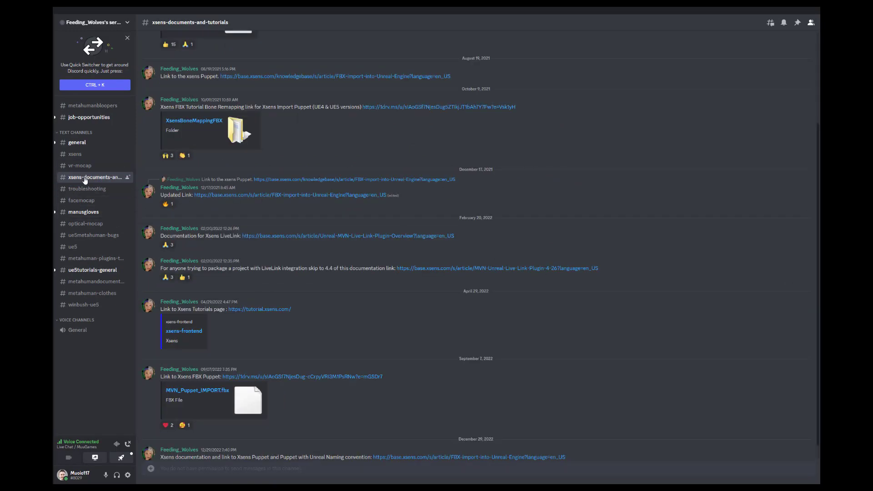
scroll("up", 3)
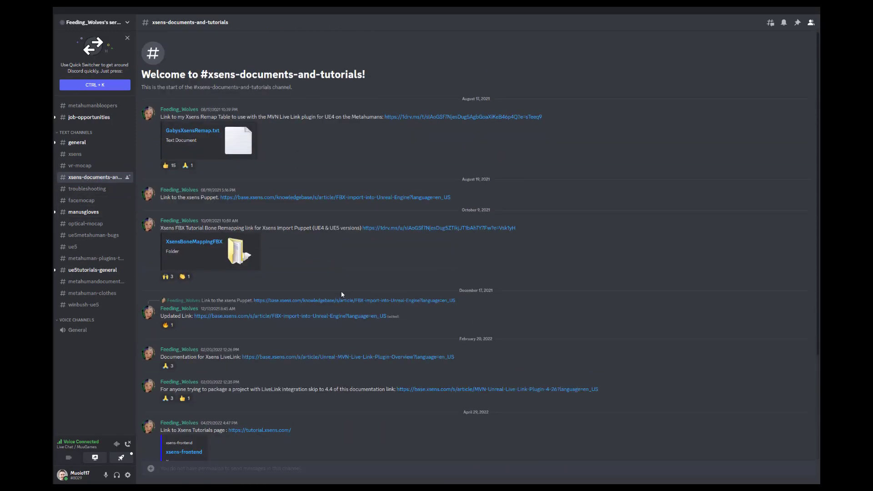
scroll("down", 3)
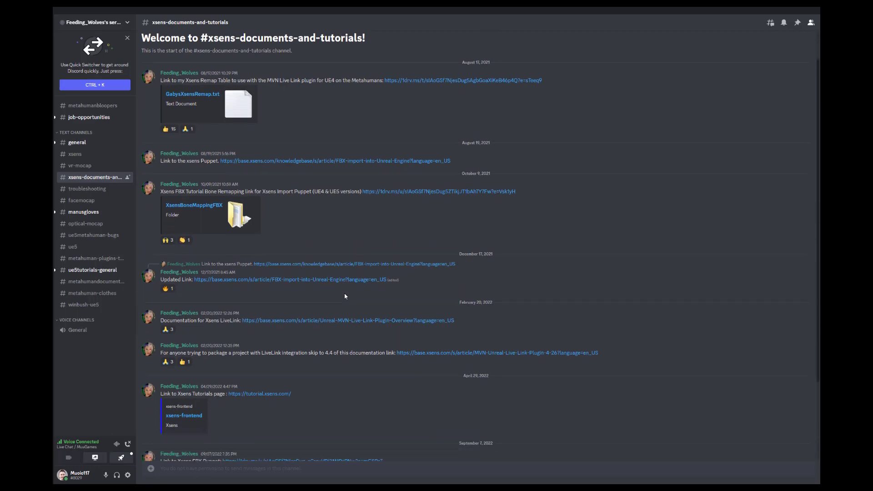
scroll("down", 3)
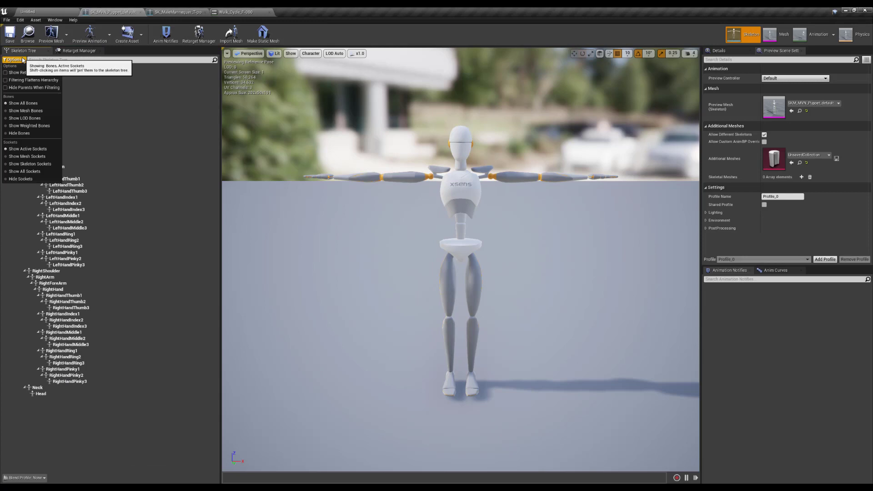
Enable Show Retargeting Options on the puppet skeleton tree, then bring up the T-pose mannequin skeleton
left_click(31, 73)
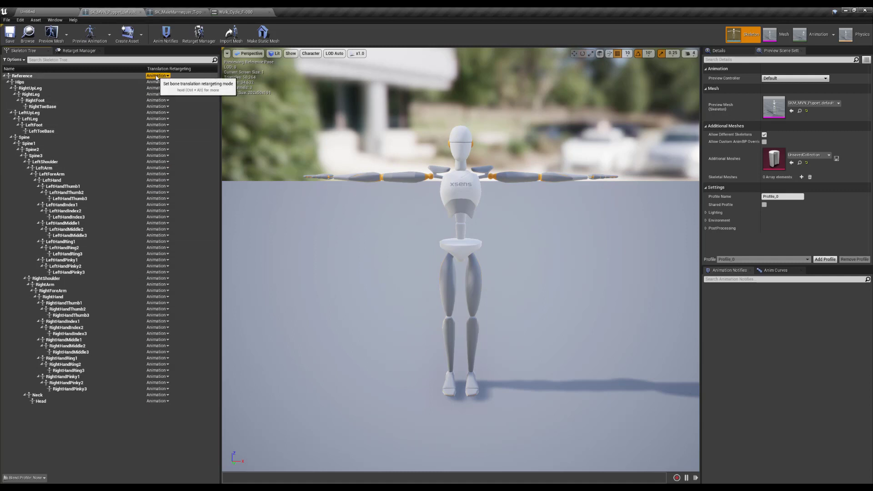
left_click(178, 12)
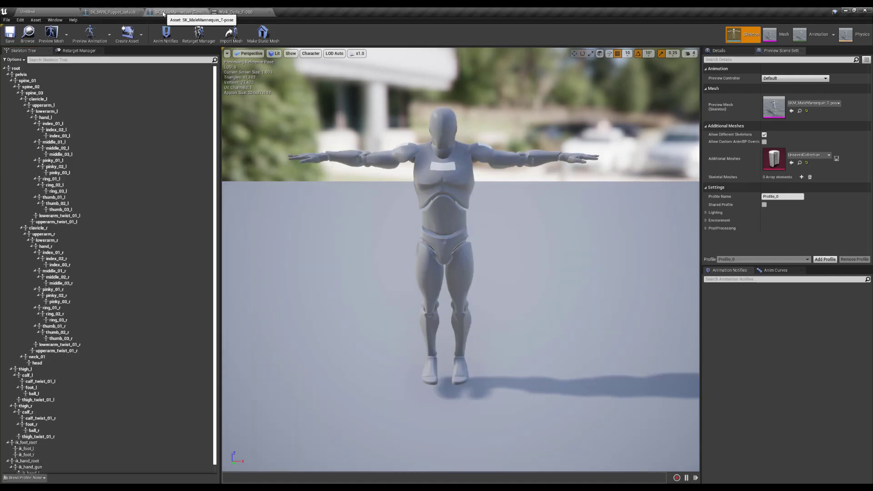
Review the mannequin's rig mapping and show its per-bone translation retargeting modes, mostly Skeleton
left_click(79, 50)
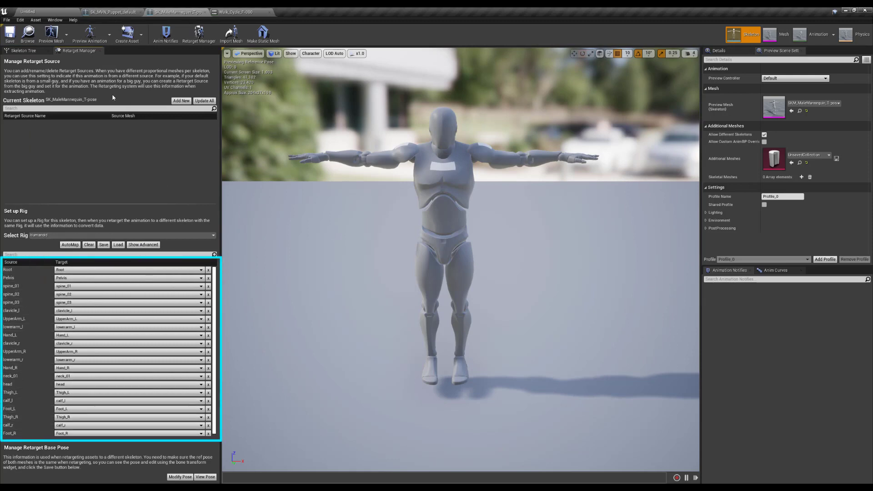
left_click(21, 51)
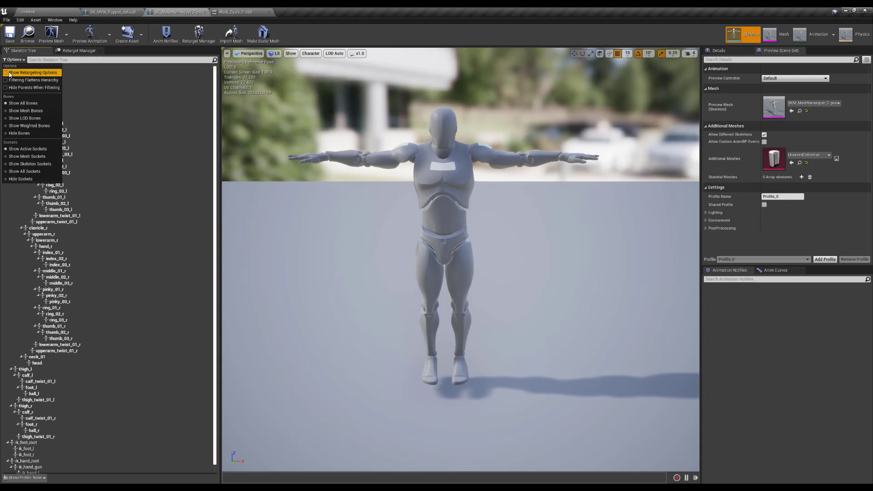
left_click(32, 73)
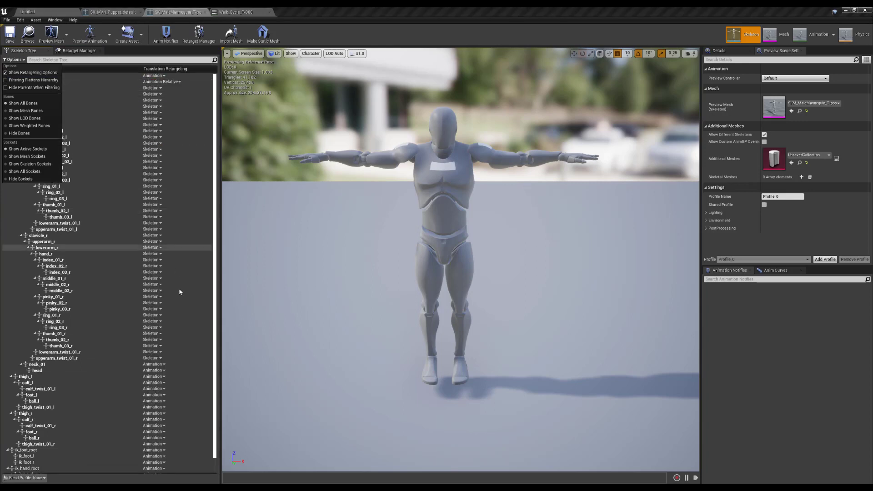
scroll("down", 3)
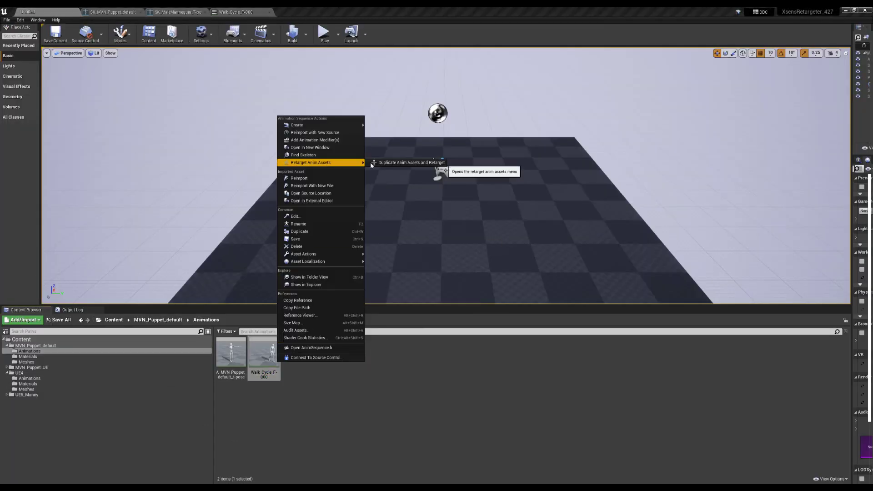
Duplicate and retarget Walk_Cycle_F-000 into the UE4/Animations folder
left_click(411, 162)
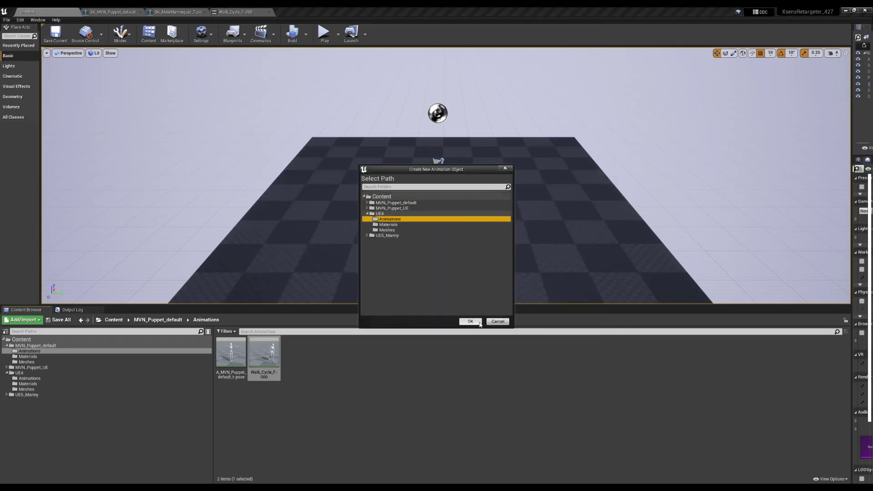
left_click(470, 321)
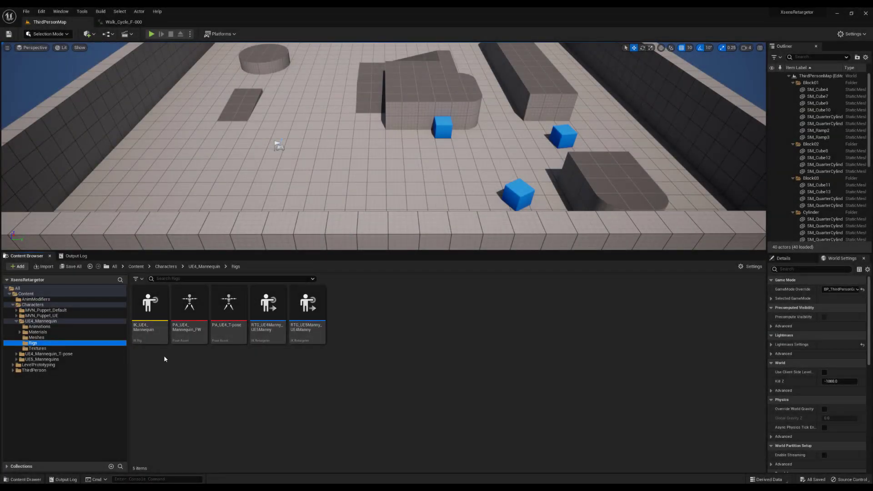
Review IK_UE4_Mannequin and SK_Mannequin_Skeleton's per-bone retargeting, pelvis Animation Scaled, then reach SK_Mannequin
double_click(149, 302)
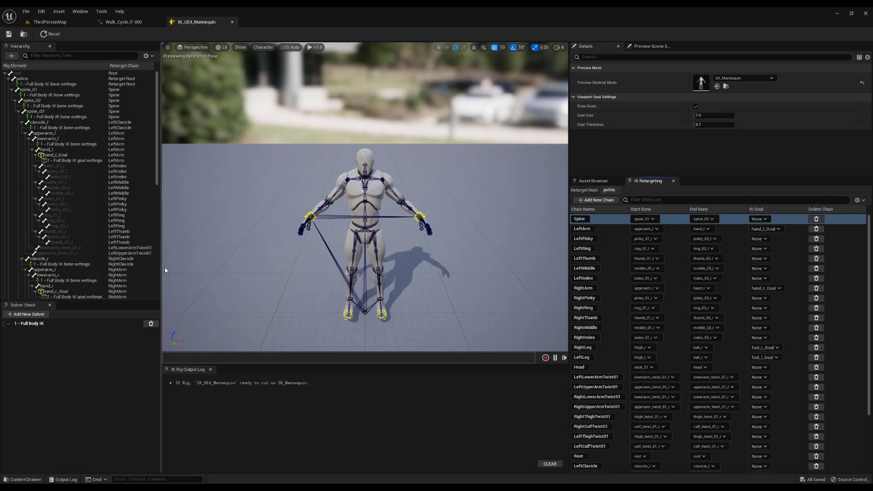
mouse_move(49, 22)
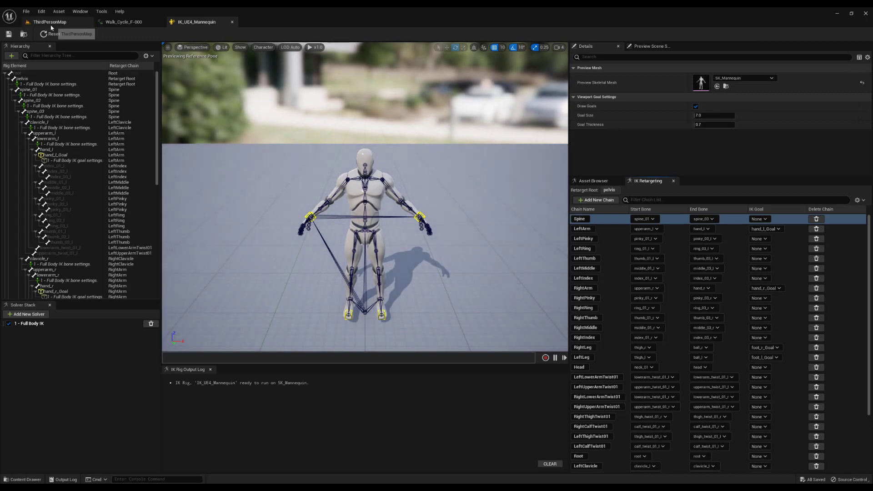
left_click(268, 22)
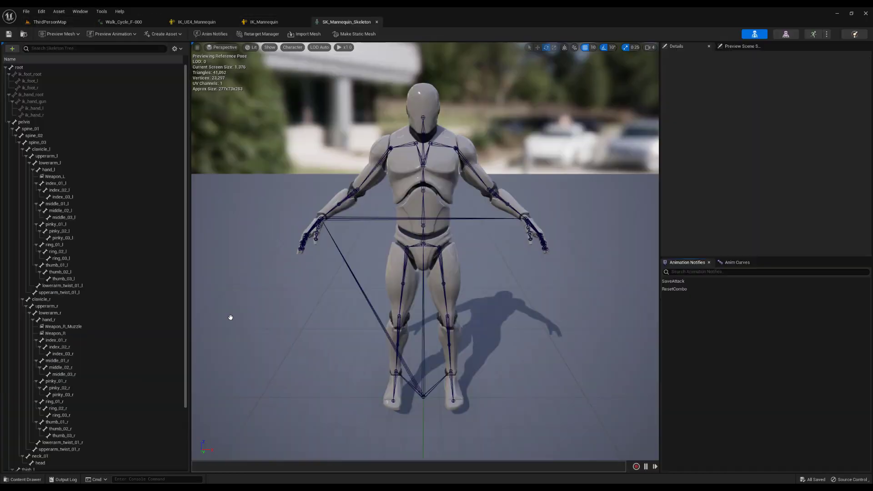
left_click(175, 49)
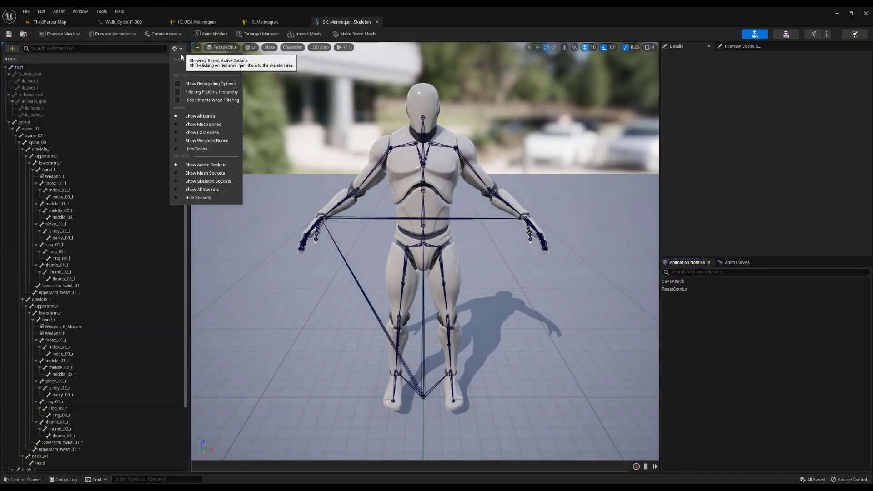
left_click(211, 84)
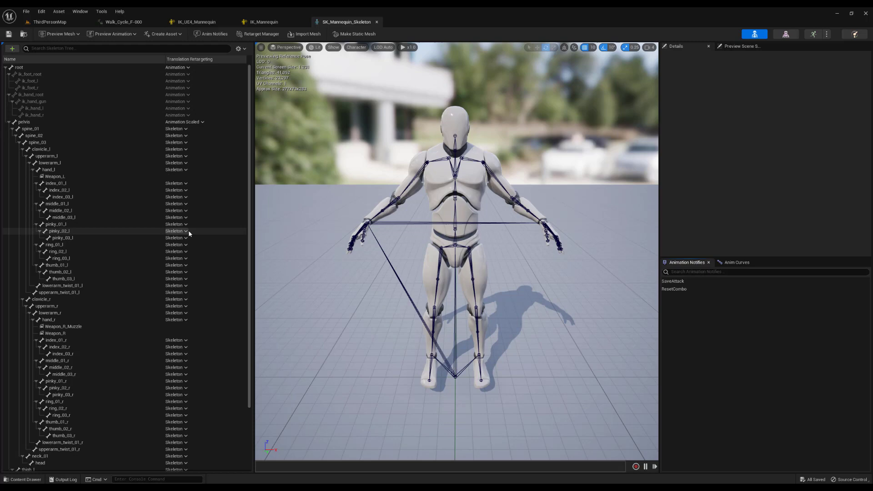
left_click(409, 22)
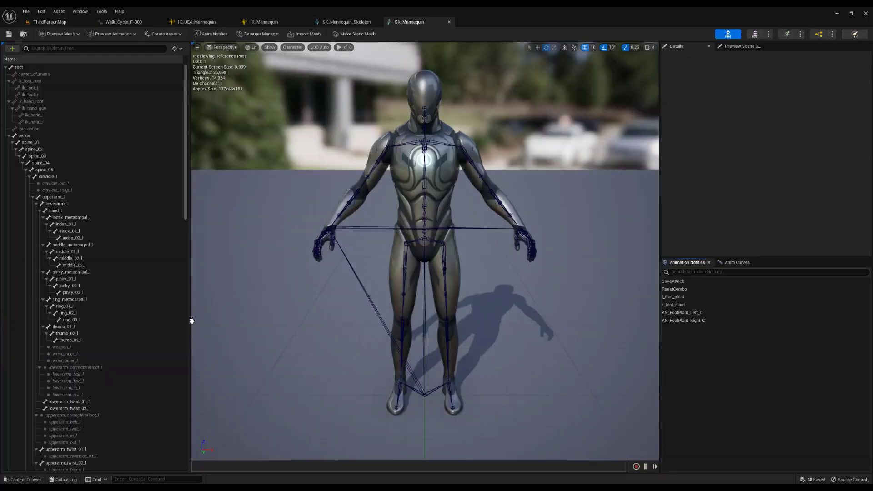
Show Manny's per-bone translation retargeting with pelvis on Animation Relative and body bones on Skeleton
left_click(176, 49)
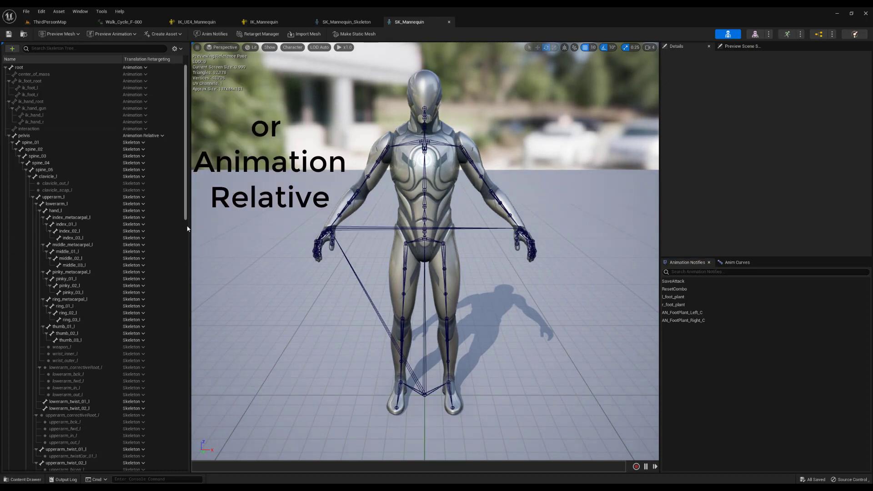
scroll("down", 3)
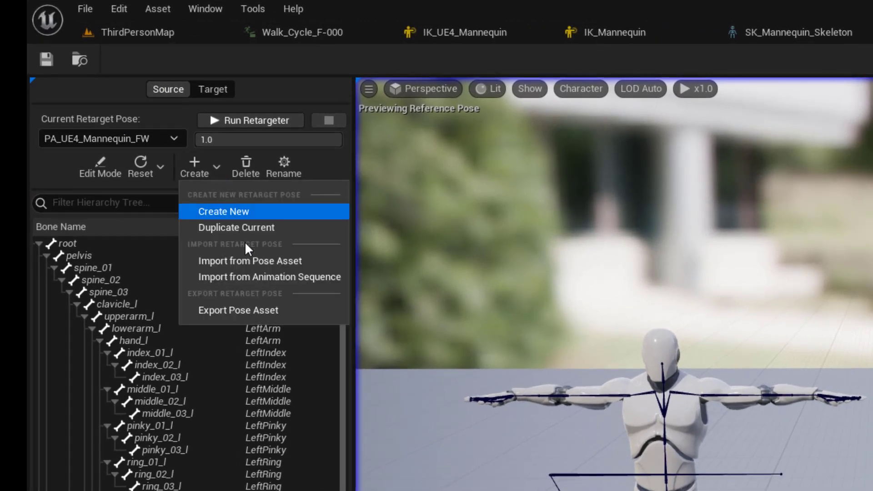
mouse_move(212, 89)
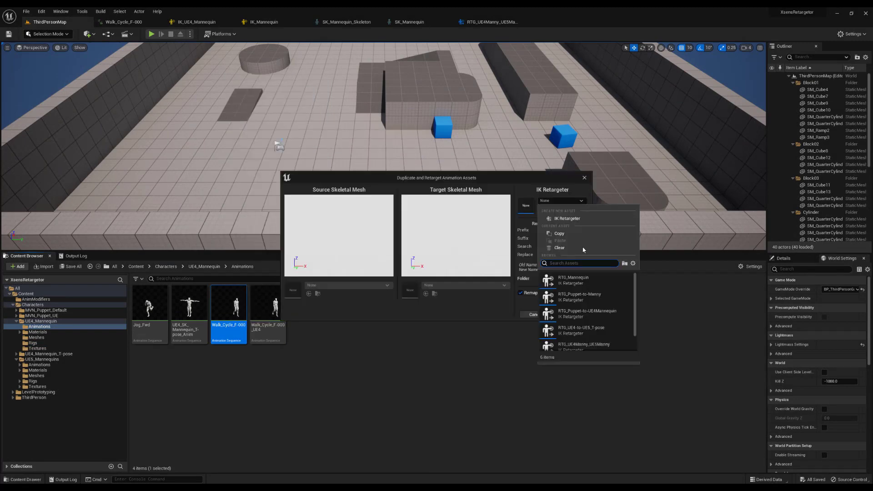
Choose the IK retargeter for retargeting the walk cycle onto the UE5 mannequin
left_click(583, 343)
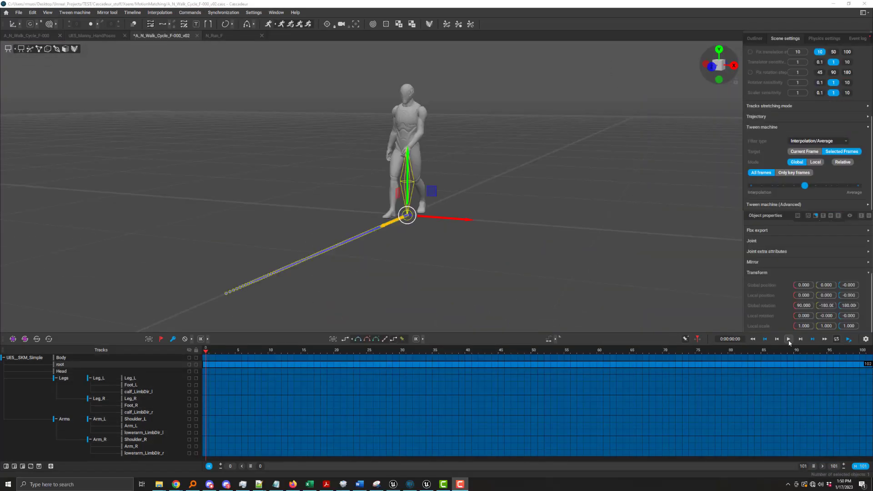
Play the A_N_Walk_Cycle_F-000_v02 walk in Cascadeur, then pause it
left_click(788, 338)
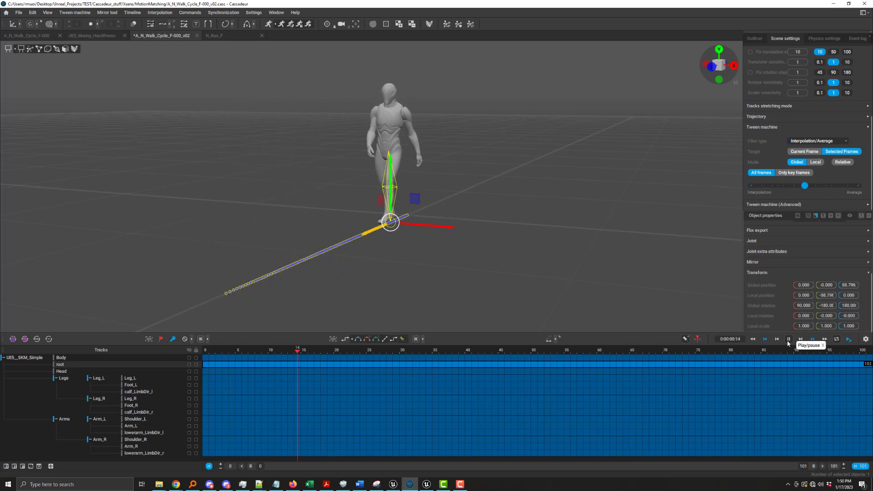
left_click(788, 338)
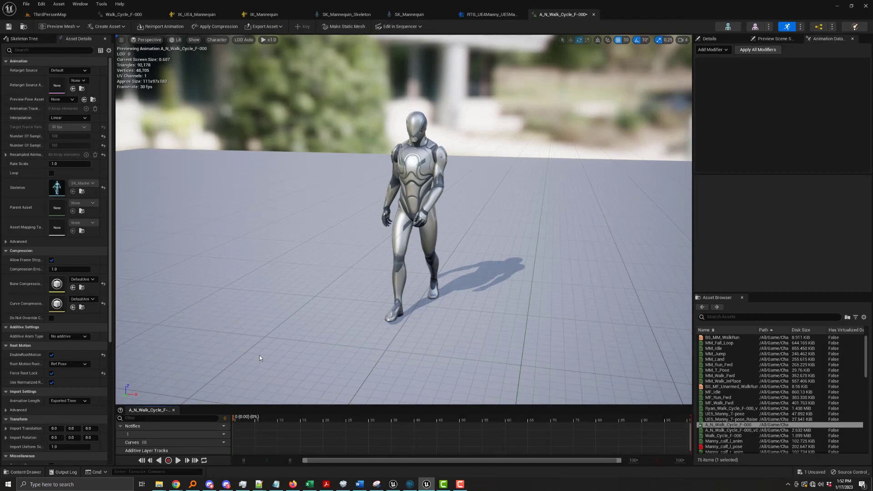
Preview A_N_Walk_Cycle_F-000 with Manny walking forward in the viewport
left_click(177, 460)
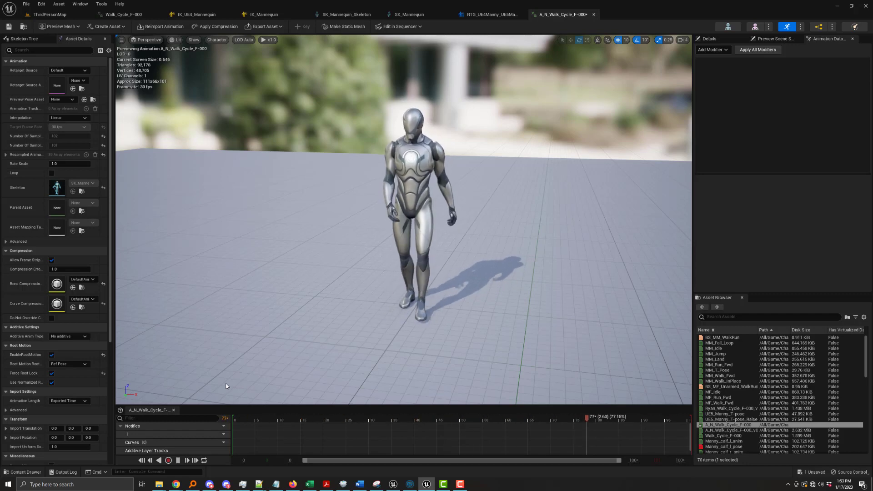
left_click(400, 416)
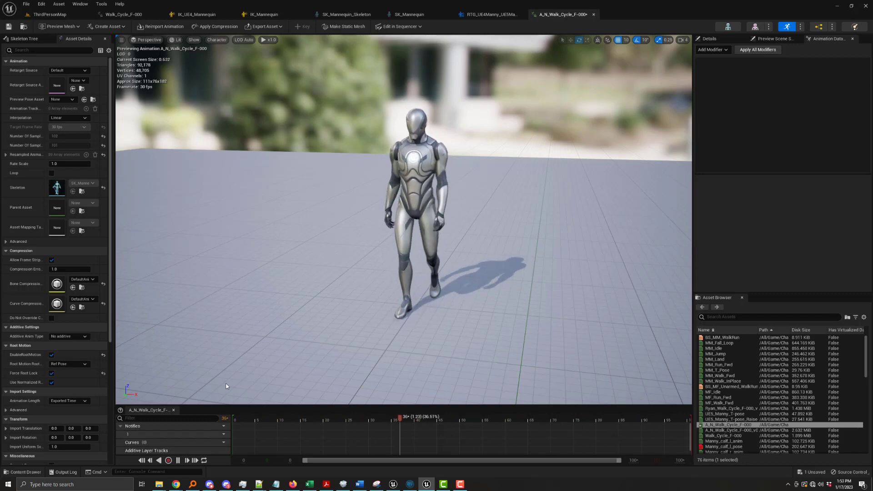